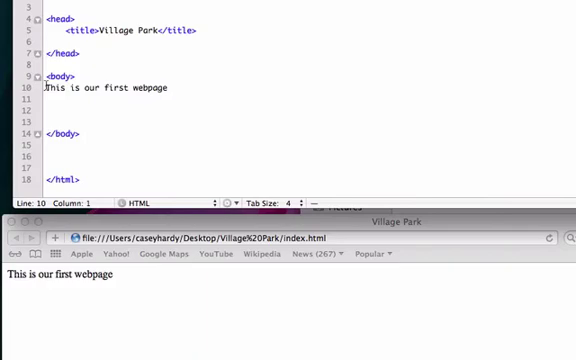
{"action": "type", "text": "<B>"}
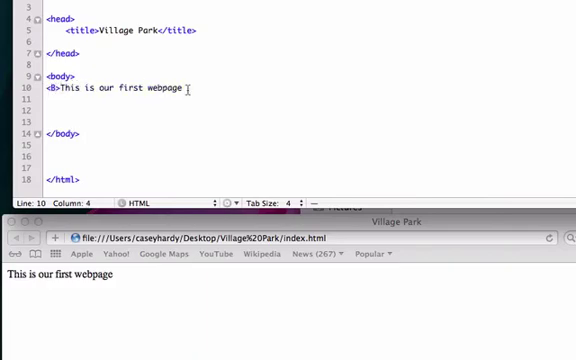
{"action": "type", "text": "</b"}
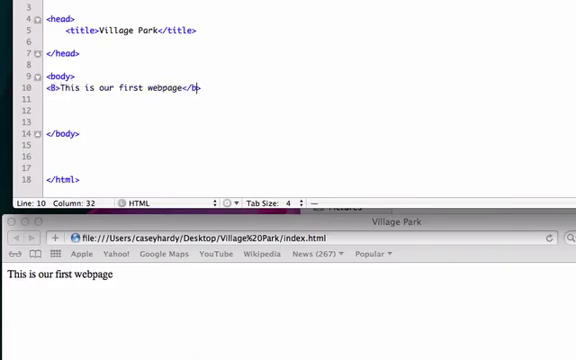
{"action": "mouse_move", "coordinate": [235, 305]}
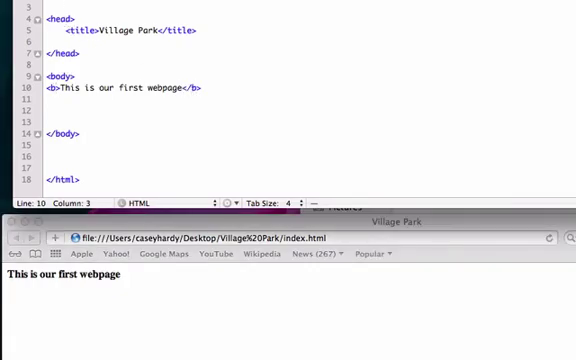
{"action": "mouse_move", "coordinate": [150, 174]}
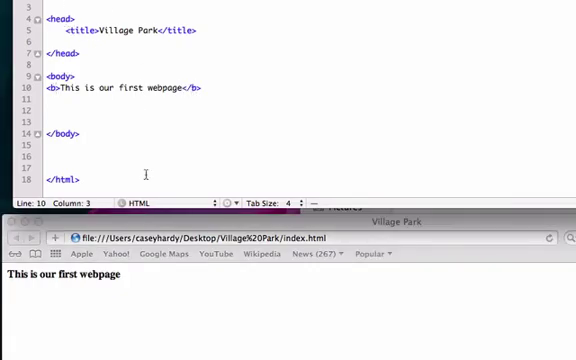